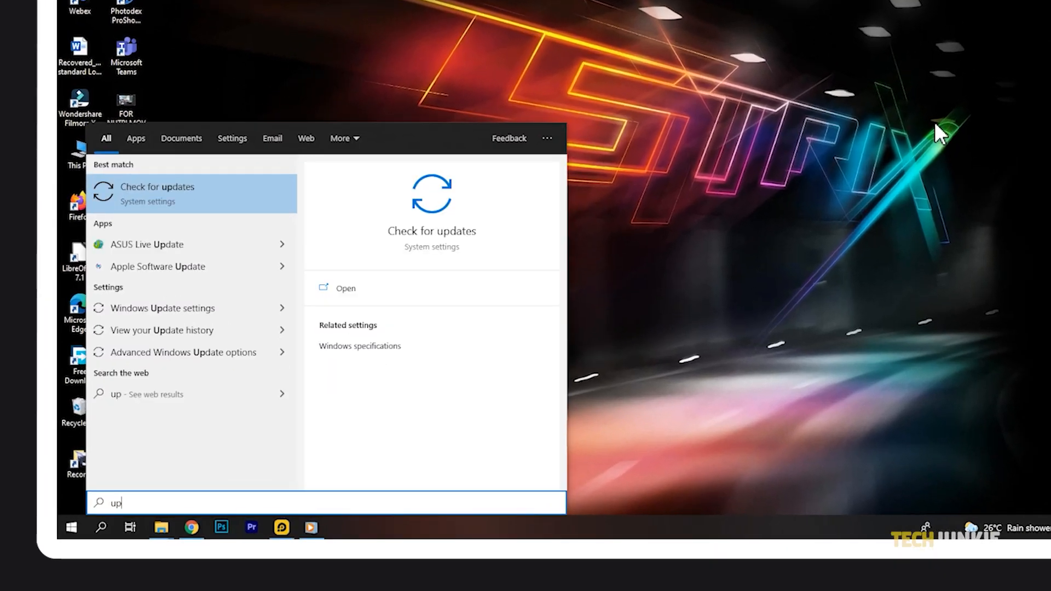
- Go to Windows Update and start a fresh check for updates
{"action": "left_click", "coordinate": [156, 194]}
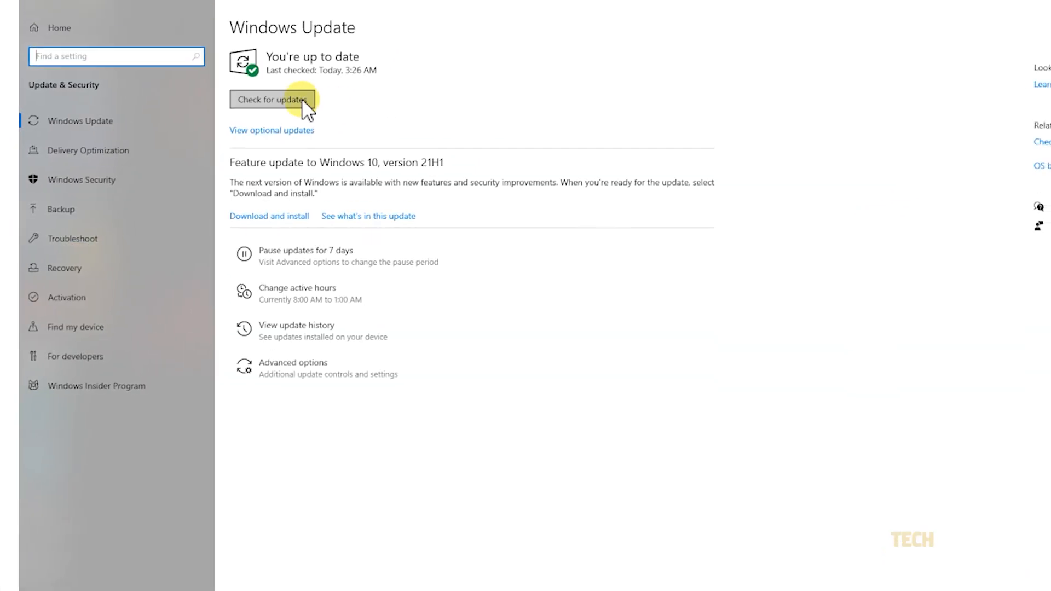
{"action": "left_click", "coordinate": [272, 100]}
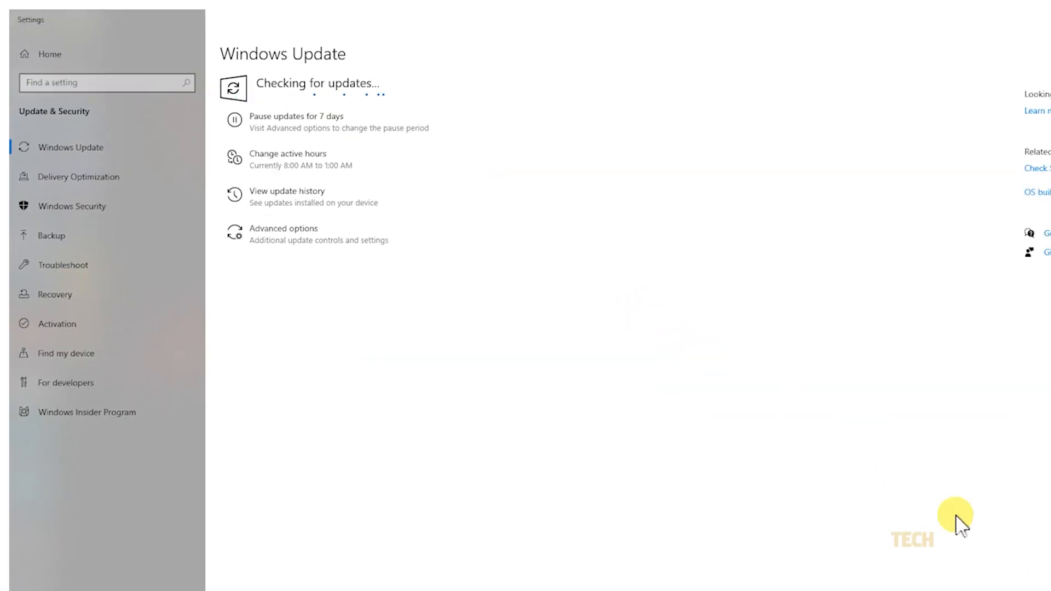
{"action": "mouse_move", "coordinate": [937, 478]}
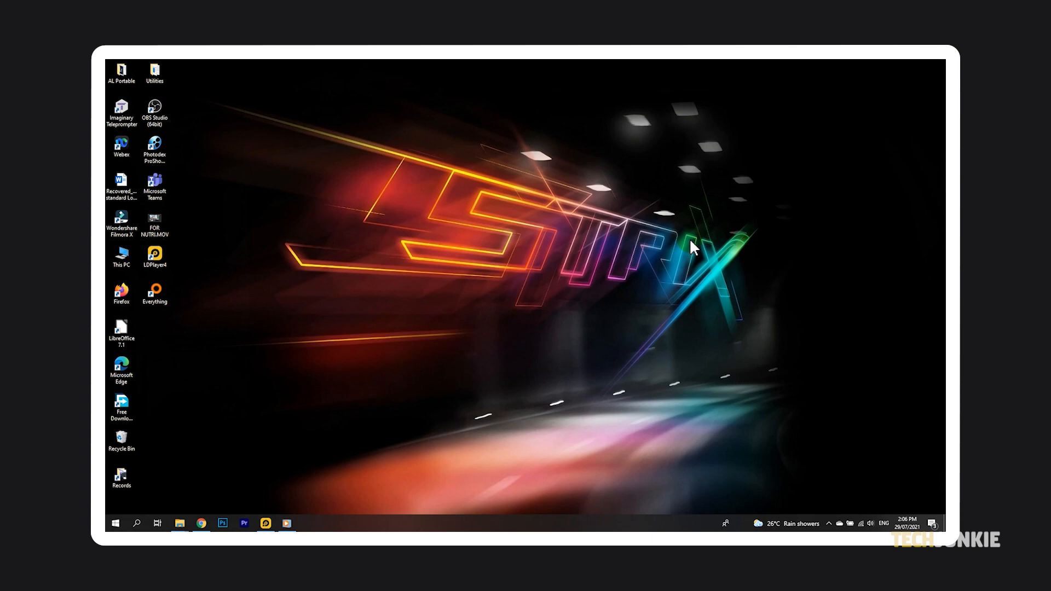
- Launch Windows Security from a 'window' search and return to its Home overview
{"action": "type", "text": "window"}
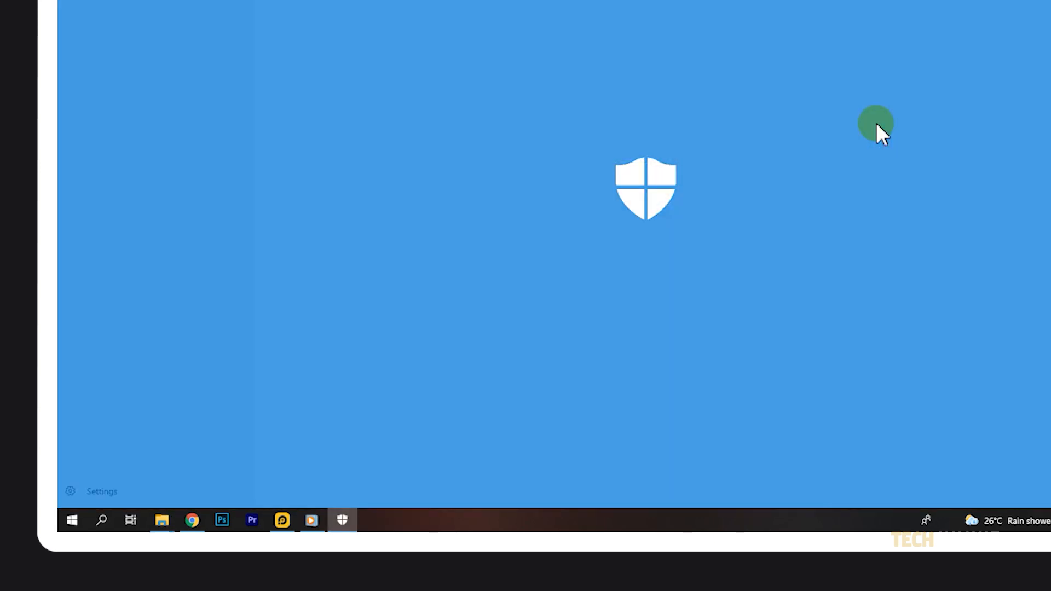
{"action": "left_click", "coordinate": [342, 520]}
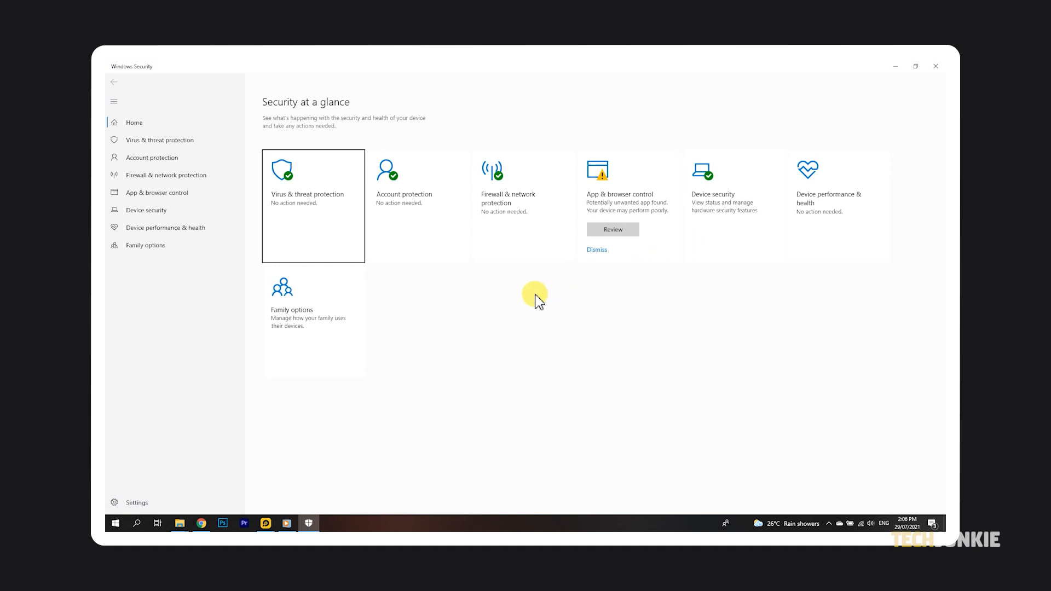
{"action": "mouse_move", "coordinate": [512, 253]}
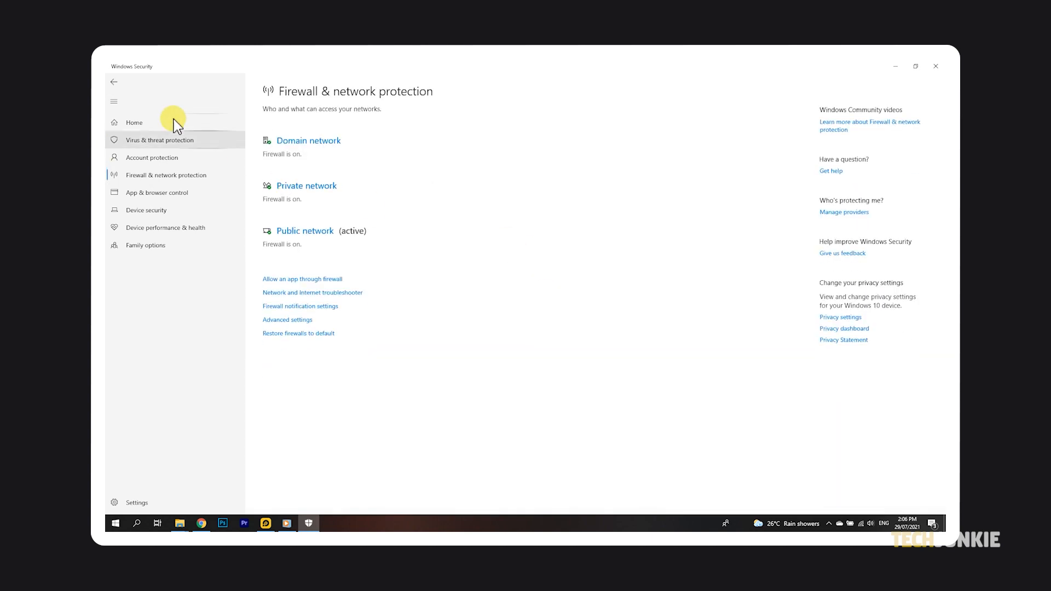
{"action": "left_click", "coordinate": [133, 121]}
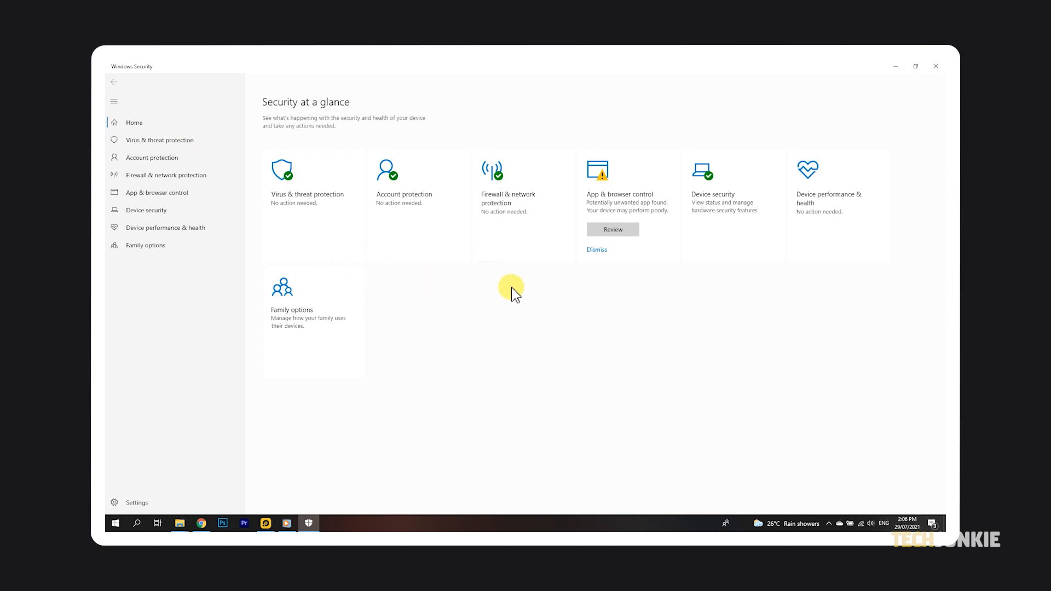
{"action": "mouse_move", "coordinate": [572, 294]}
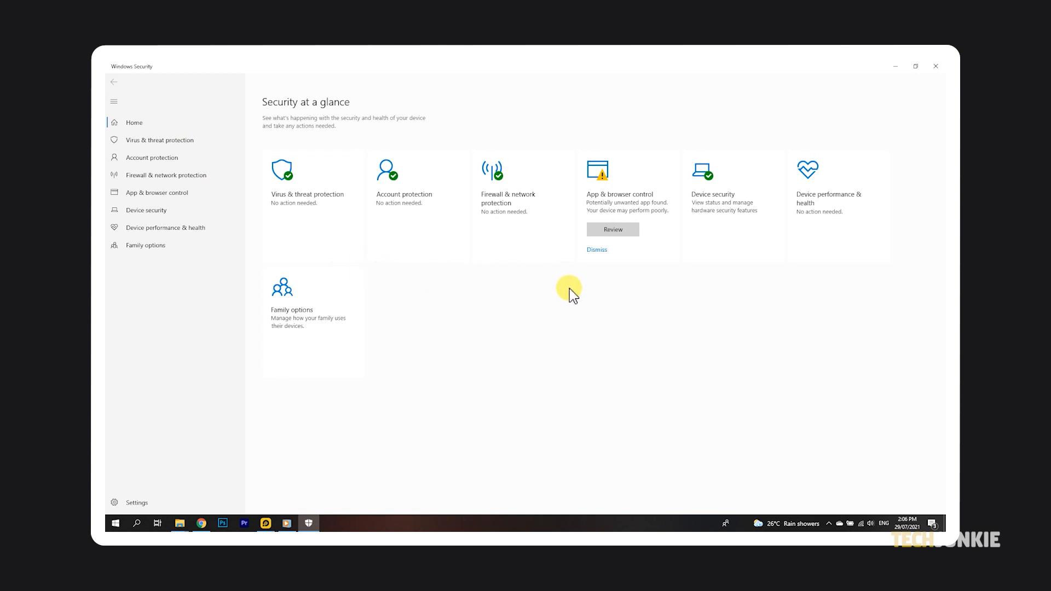
{"action": "mouse_move", "coordinate": [551, 288]}
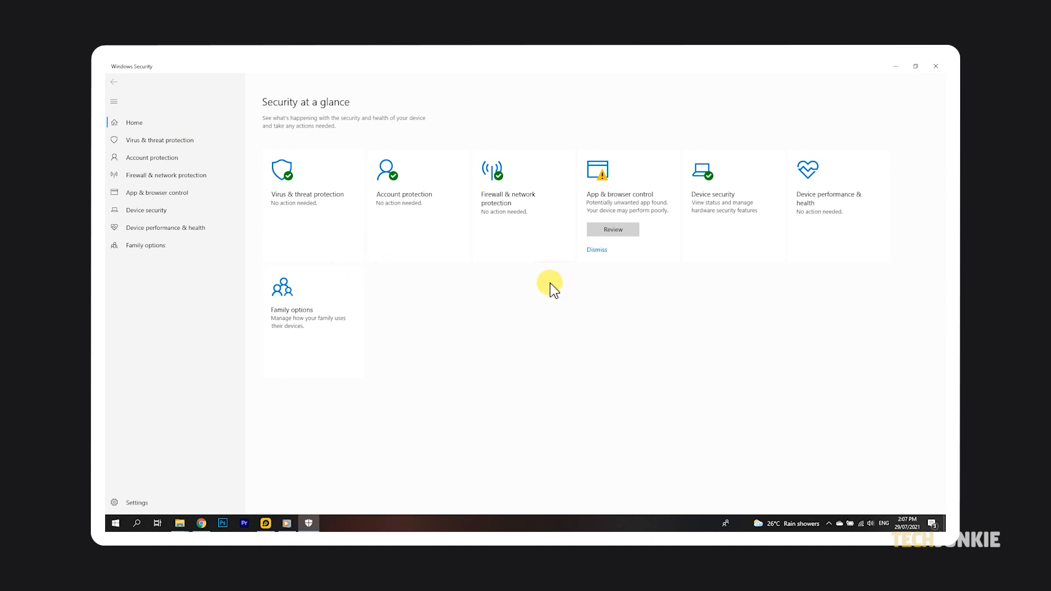
{"action": "mouse_move", "coordinate": [547, 283]}
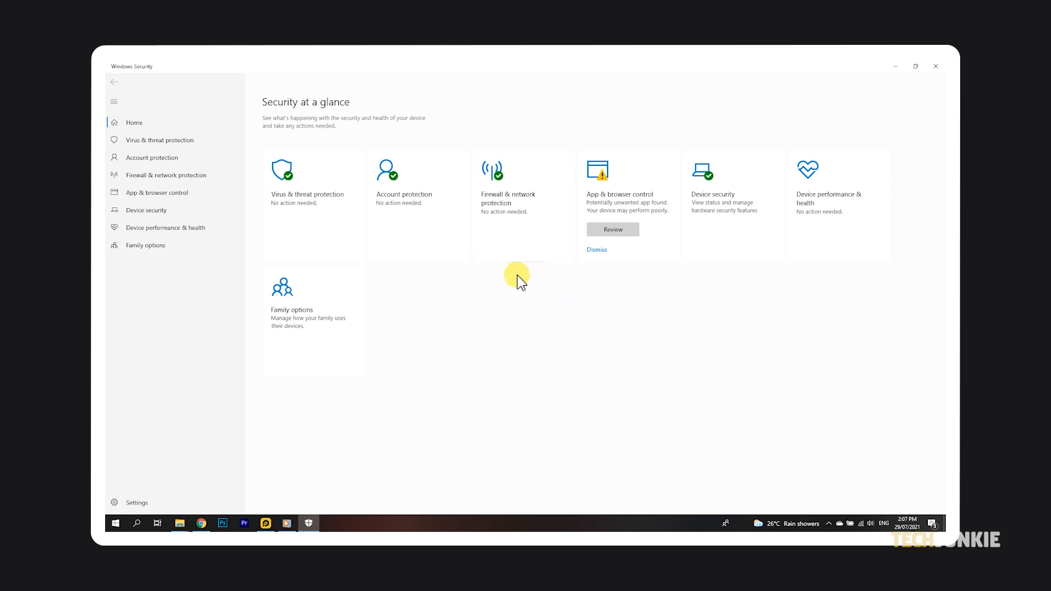
{"action": "mouse_move", "coordinate": [506, 281]}
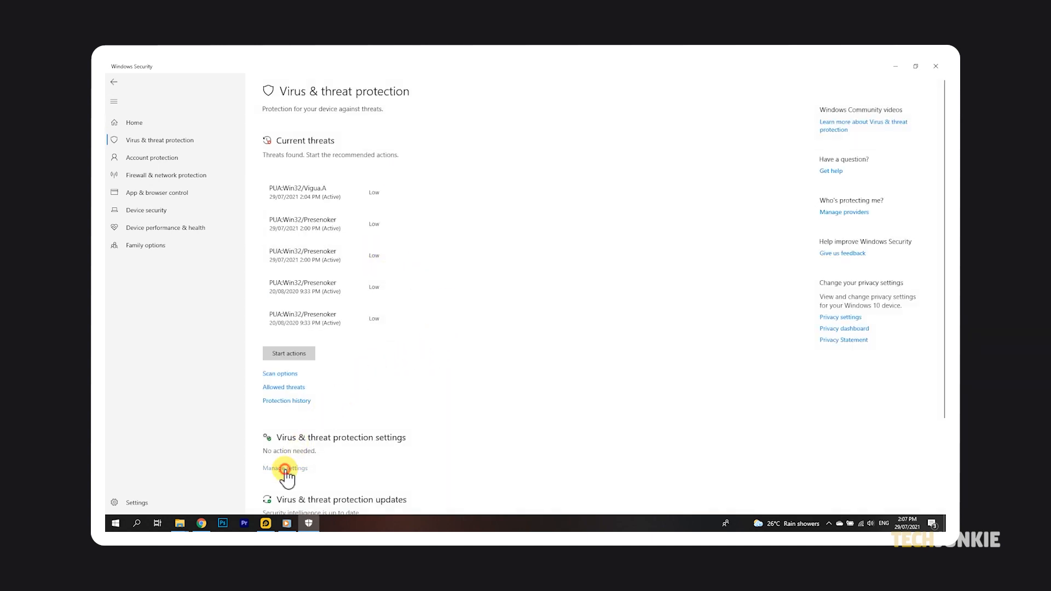
- Go into the Virus & threat protection settings from Windows Security
{"action": "left_click", "coordinate": [284, 467]}
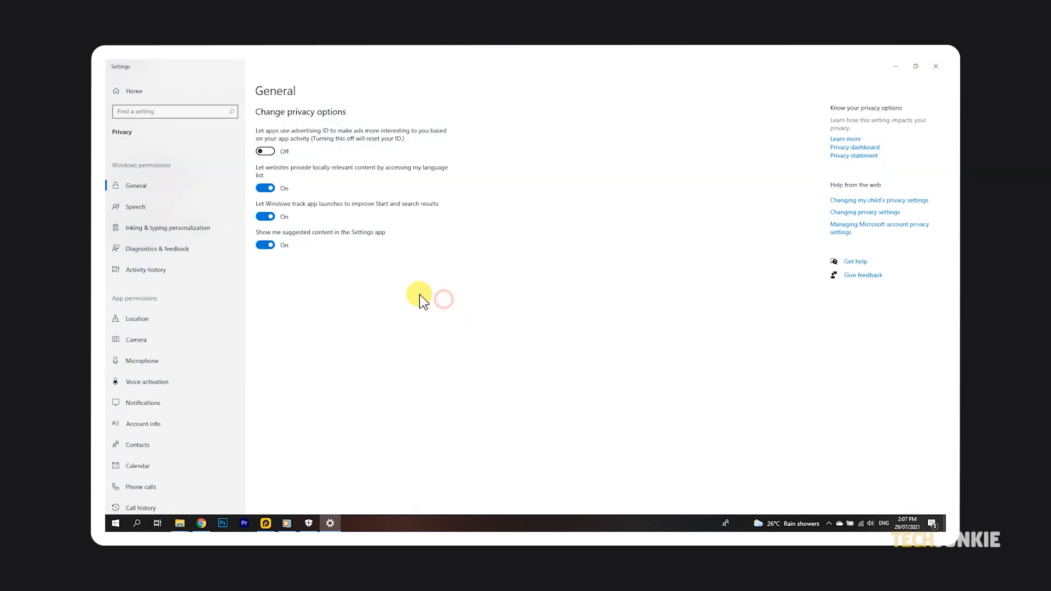
{"action": "mouse_move", "coordinate": [333, 253]}
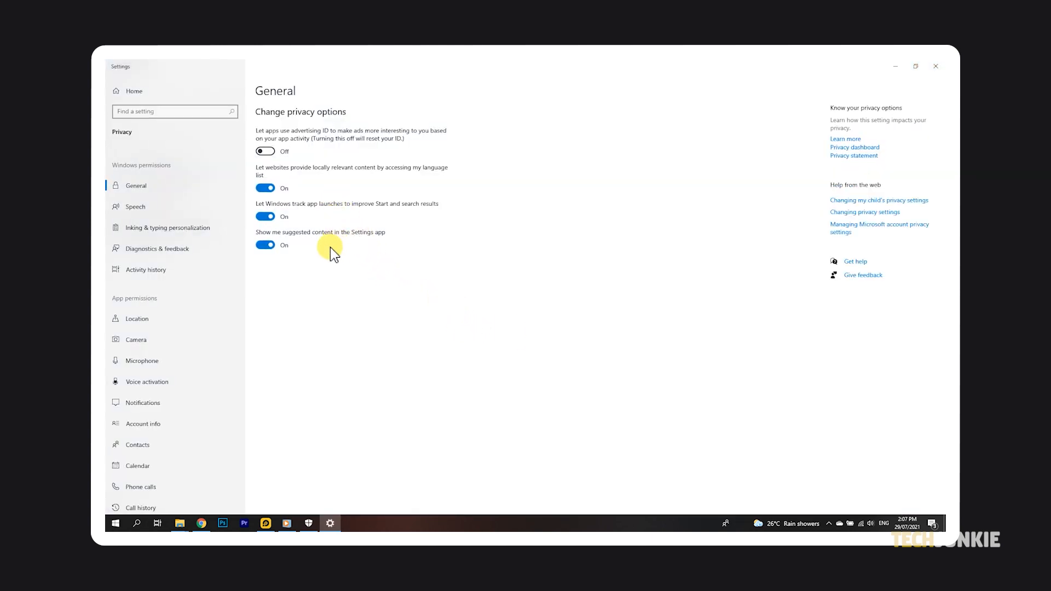
- Find and show the Location privacy page via a 'location privacy settings' search
{"action": "left_click", "coordinate": [115, 524]}
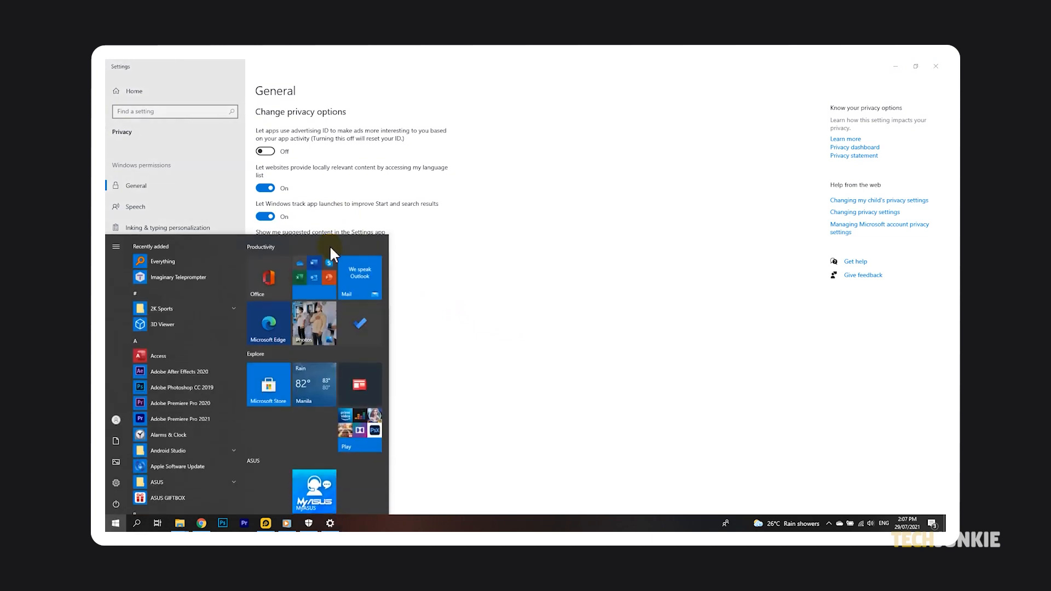
{"action": "type", "text": "location privacy settings"}
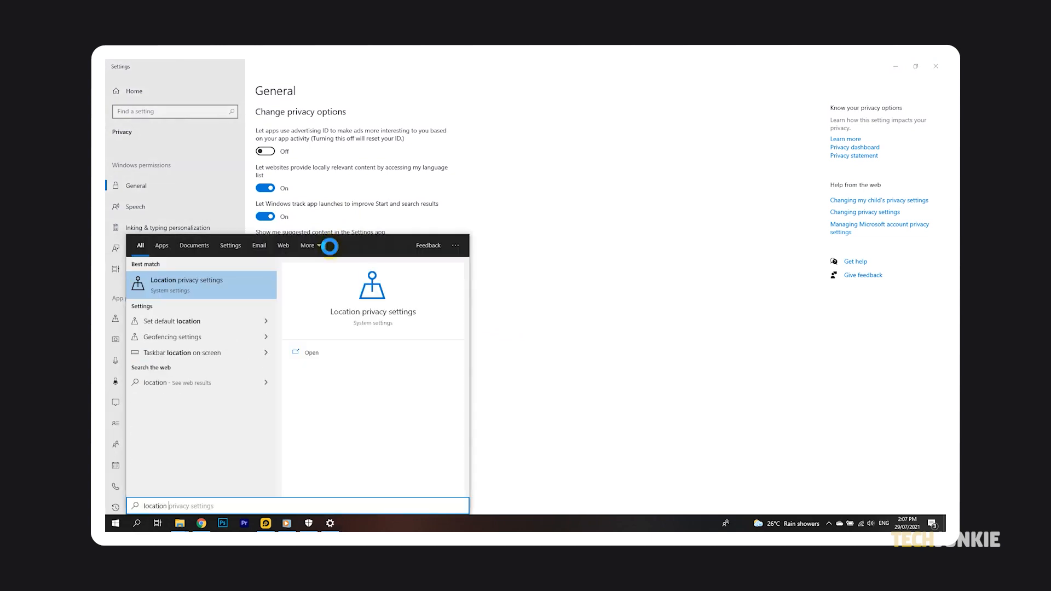
{"action": "left_click", "coordinate": [195, 285]}
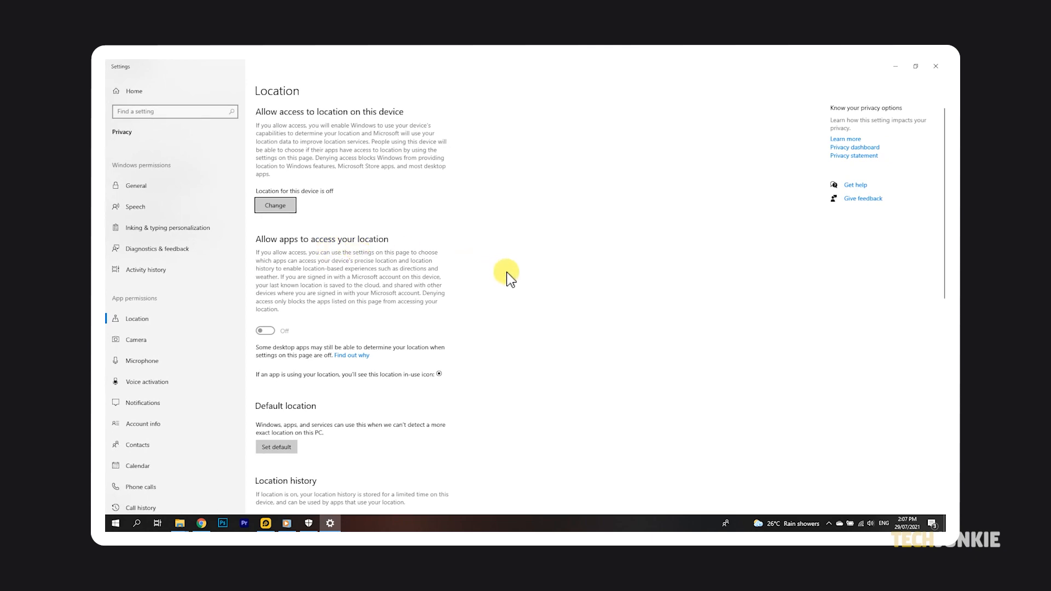